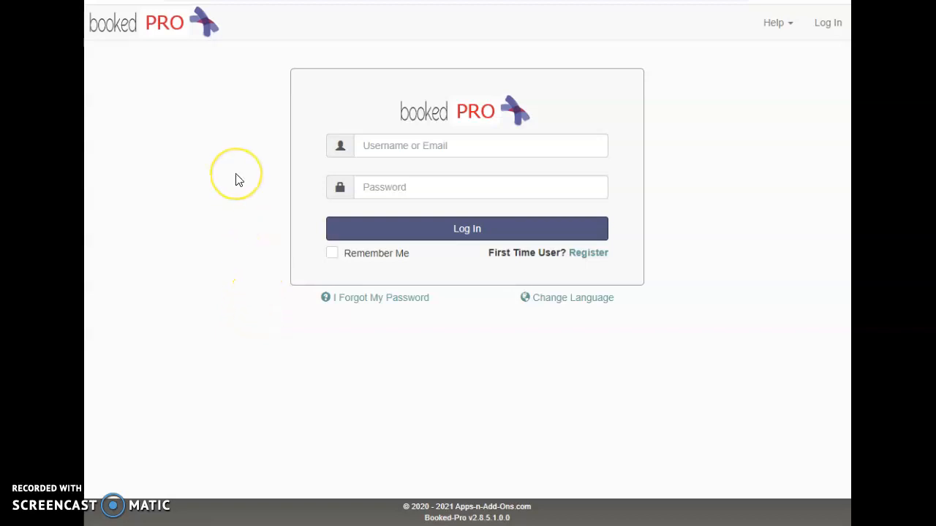
mouse_move(237, 179)
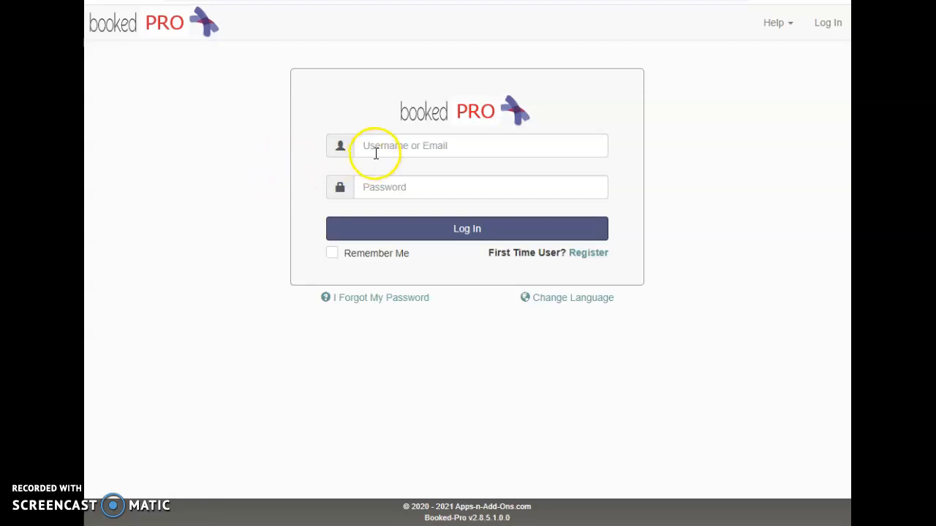
Step: Log into Booked Pro as admin via autofill and decline the browser's save-password prompt
left_click(479, 146)
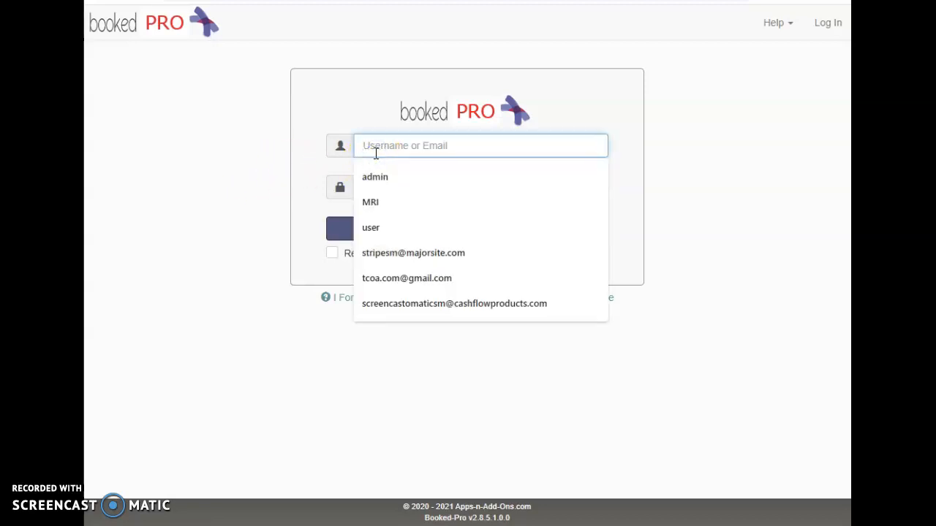
mouse_move(745, 133)
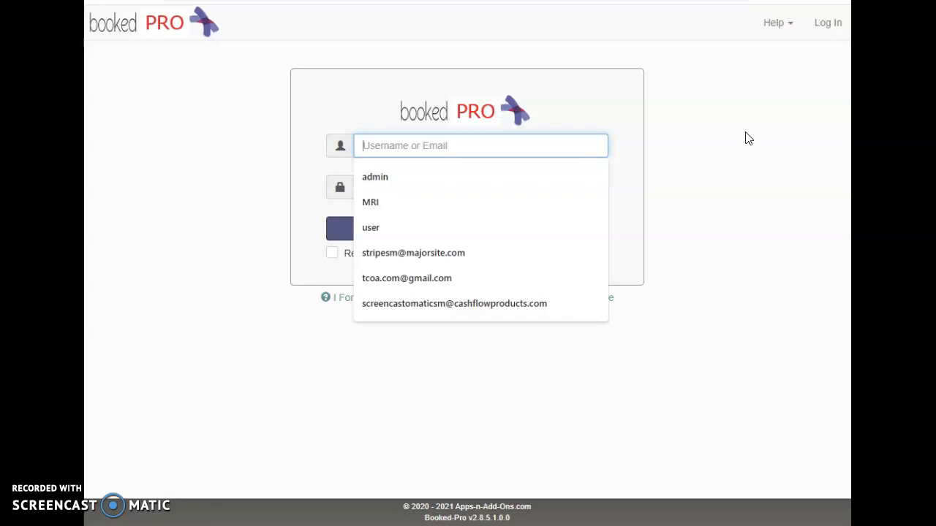
left_click(374, 177)
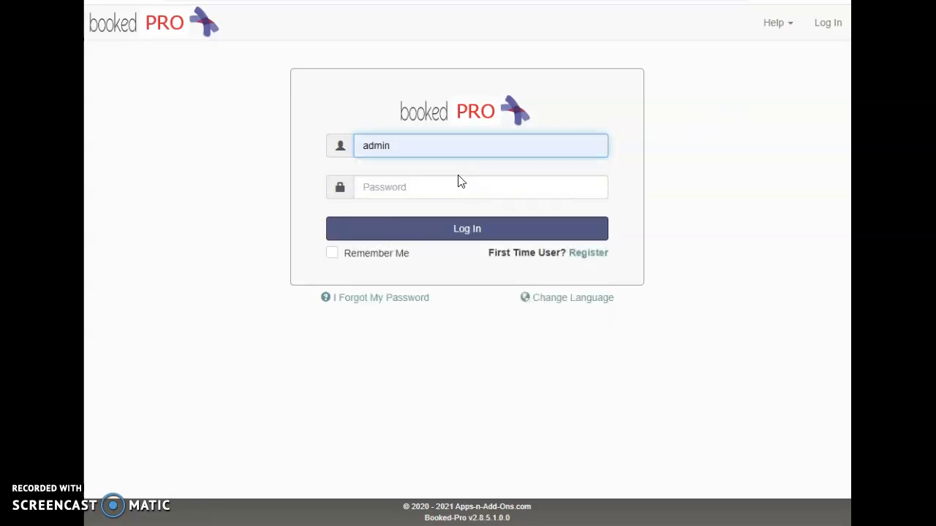
left_click(479, 188)
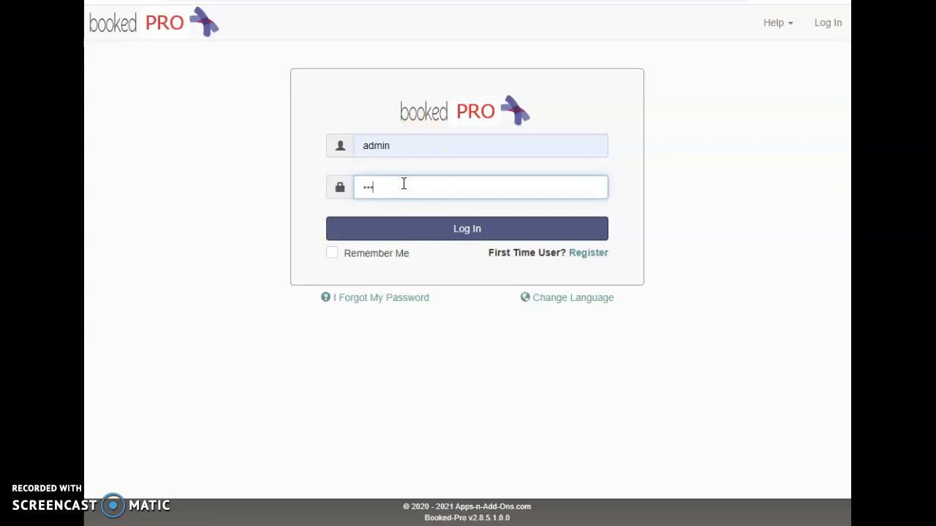
left_click(467, 228)
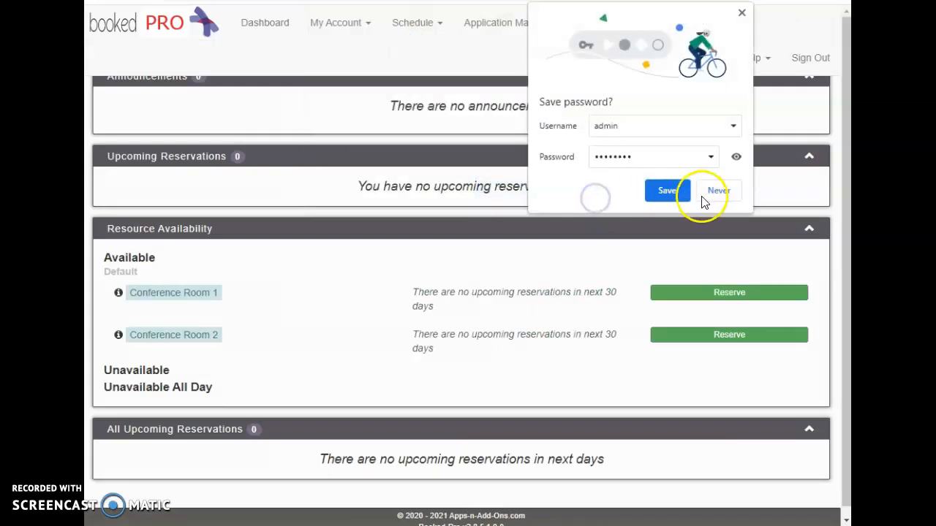
left_click(718, 190)
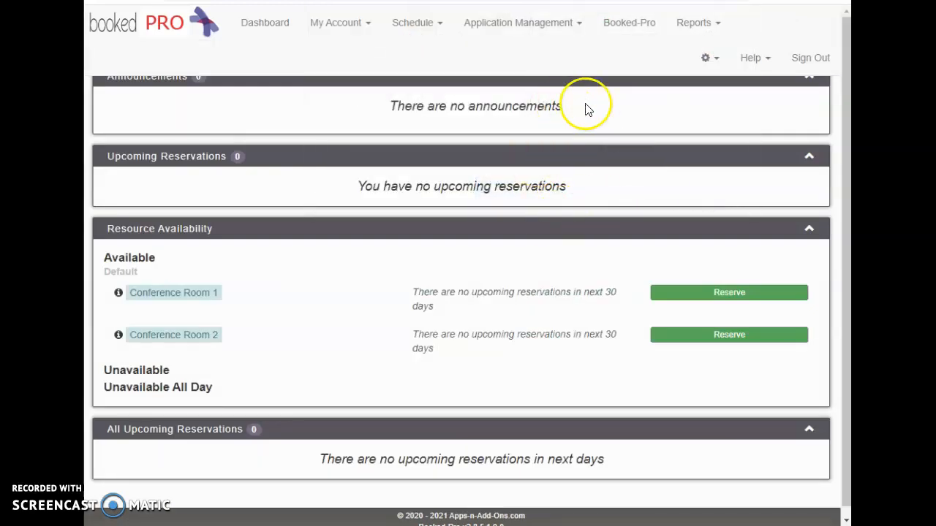
Step: Switch to the phpMyAdmin tab showing the Booked users table
left_click(810, 57)
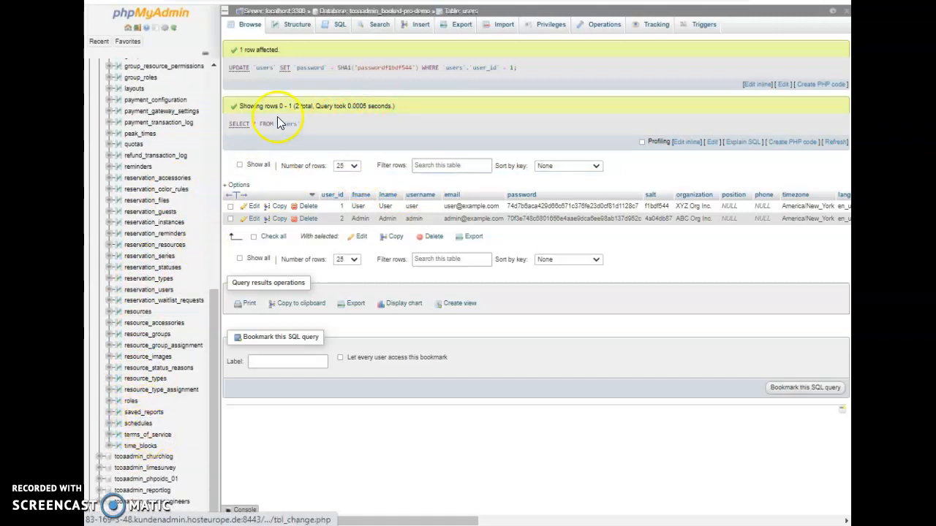
mouse_move(302, 68)
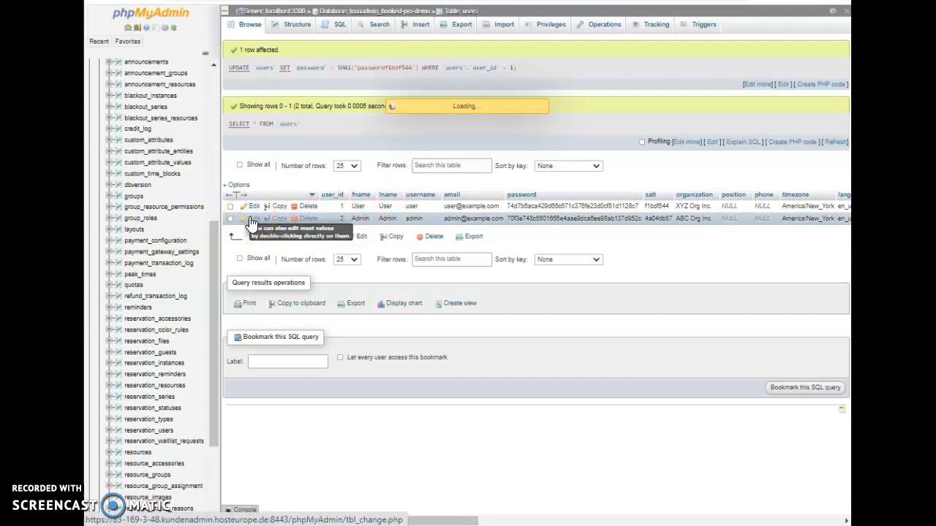
Step: Edit the admin user row and copy its salt value to the clipboard
left_click(253, 218)
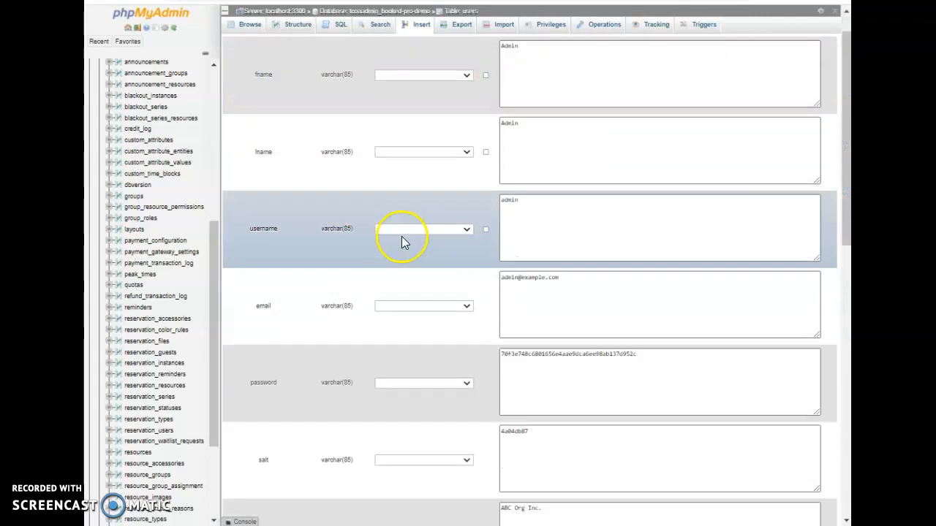
scroll("down", 3)
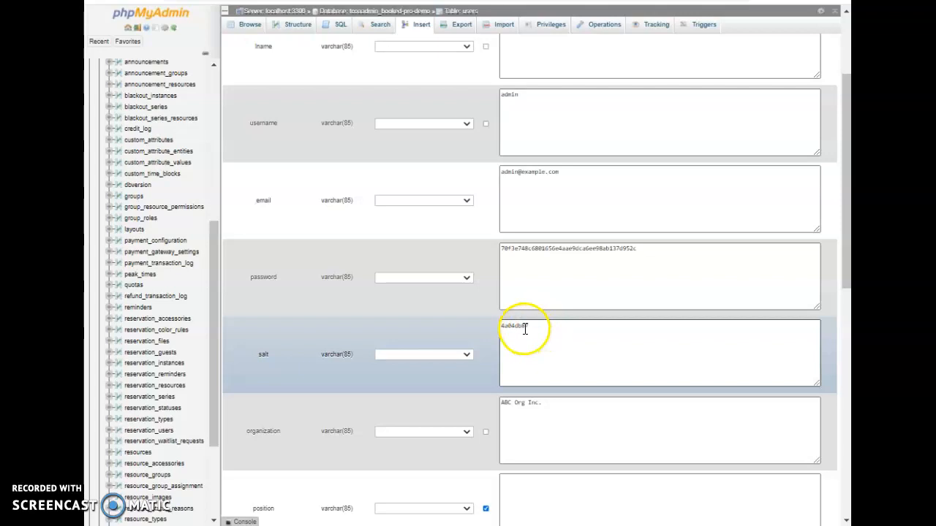
right_click(515, 324)
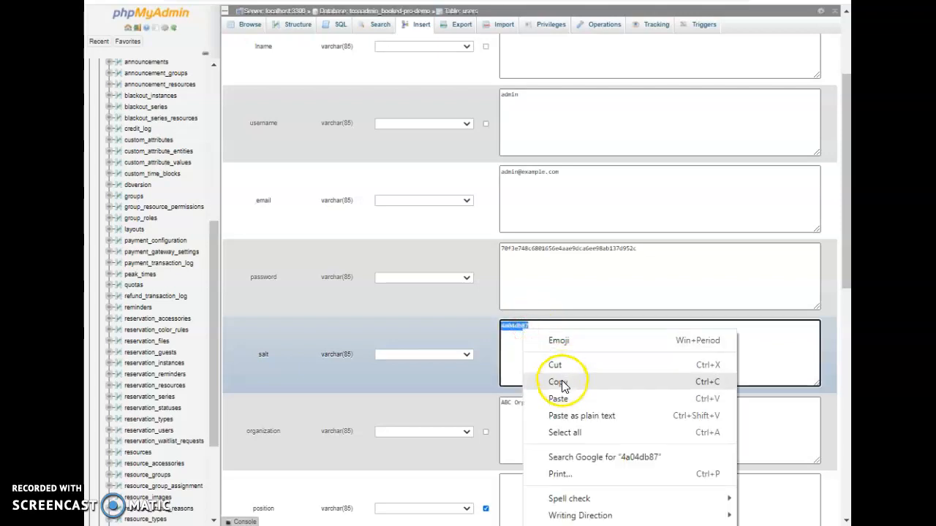
left_click(559, 382)
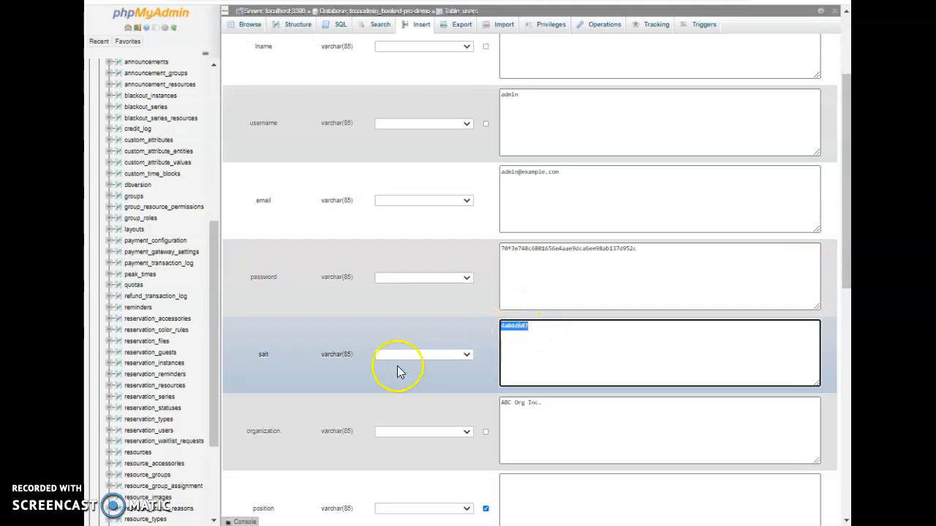
left_click(467, 276)
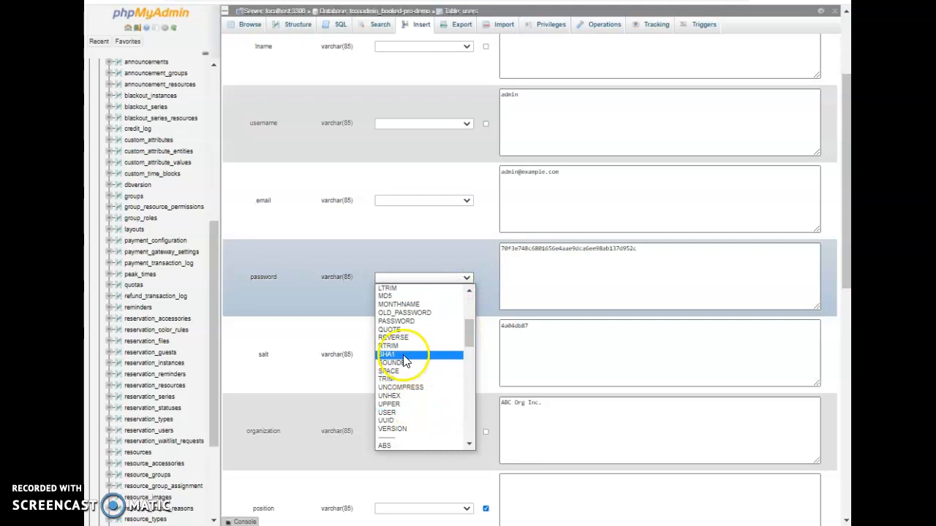
left_click(386, 355)
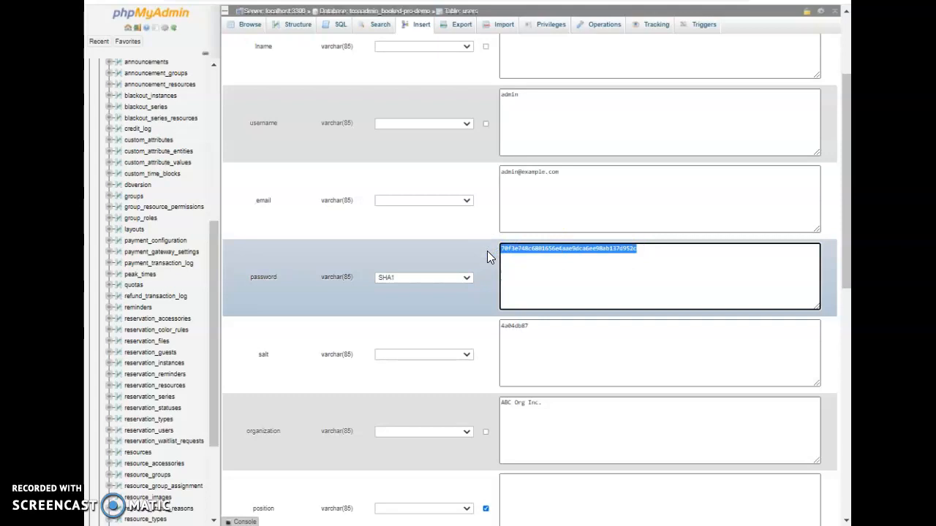
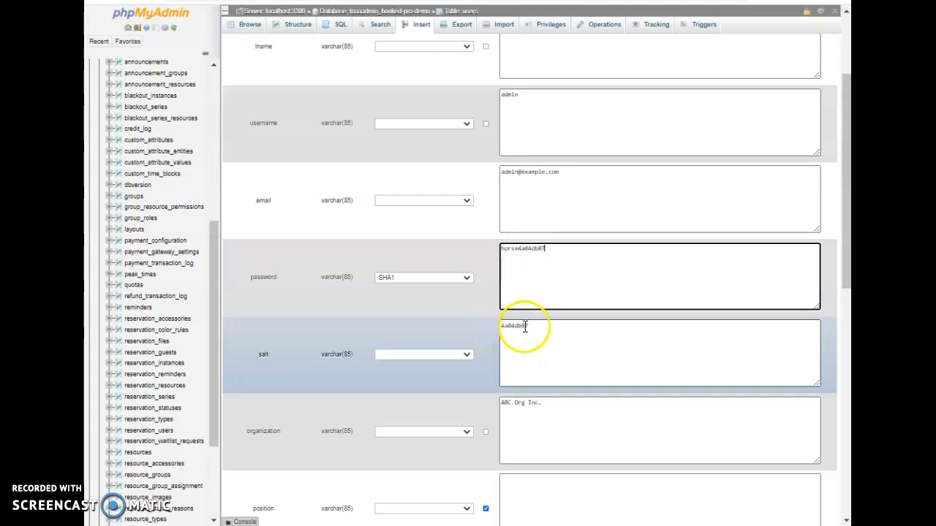
left_click(541, 262)
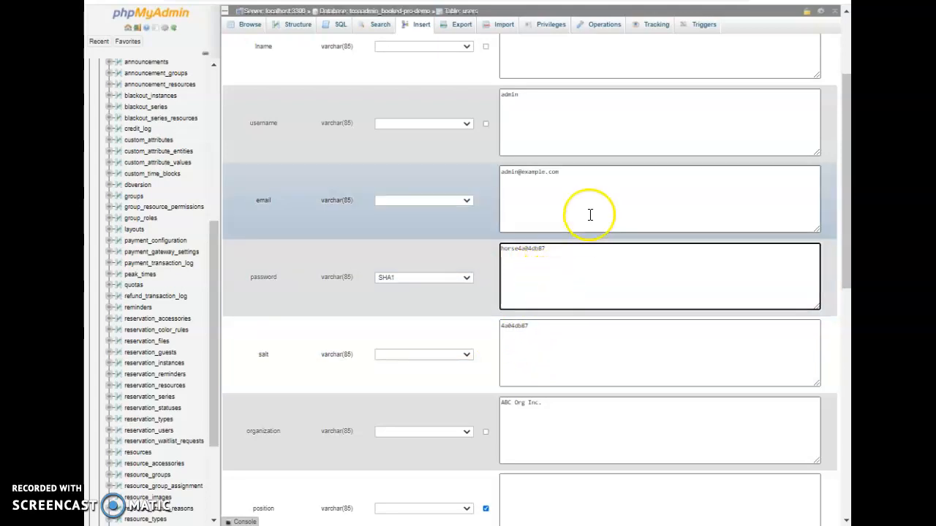
mouse_move(582, 266)
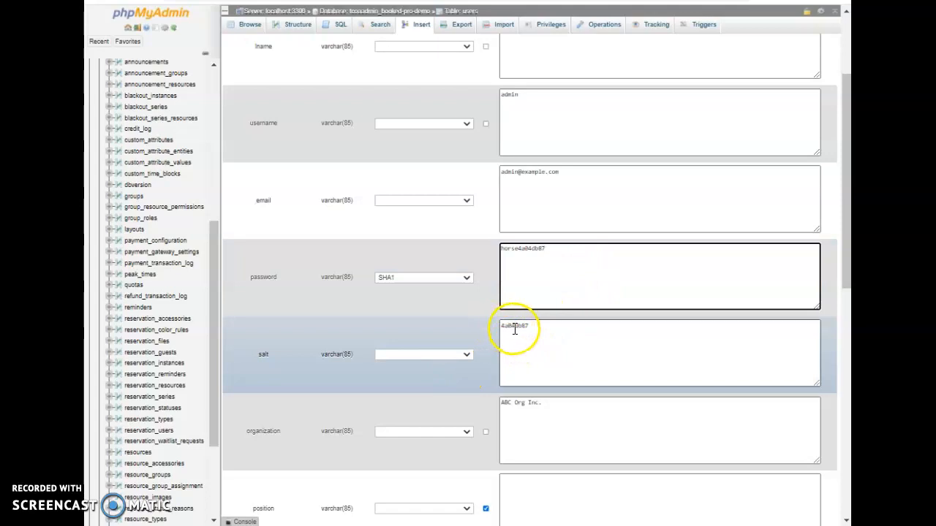
mouse_move(528, 335)
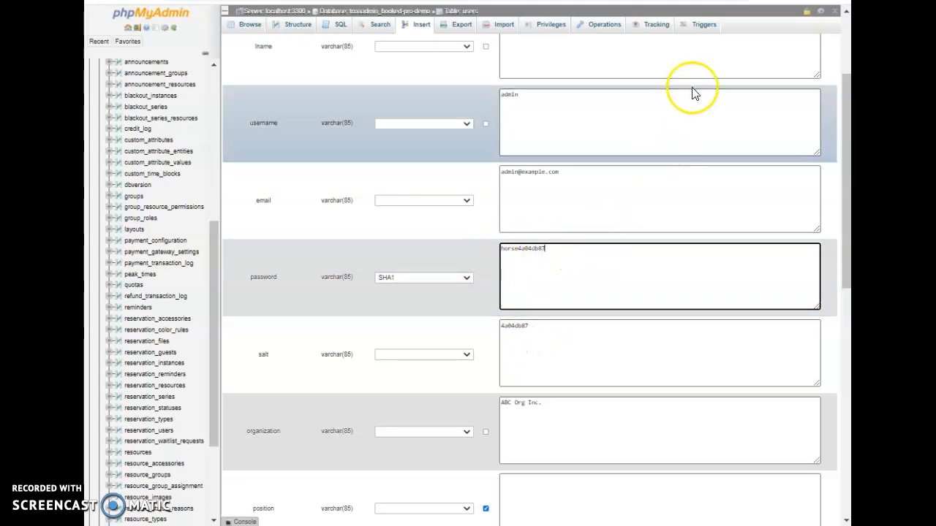
mouse_move(714, 167)
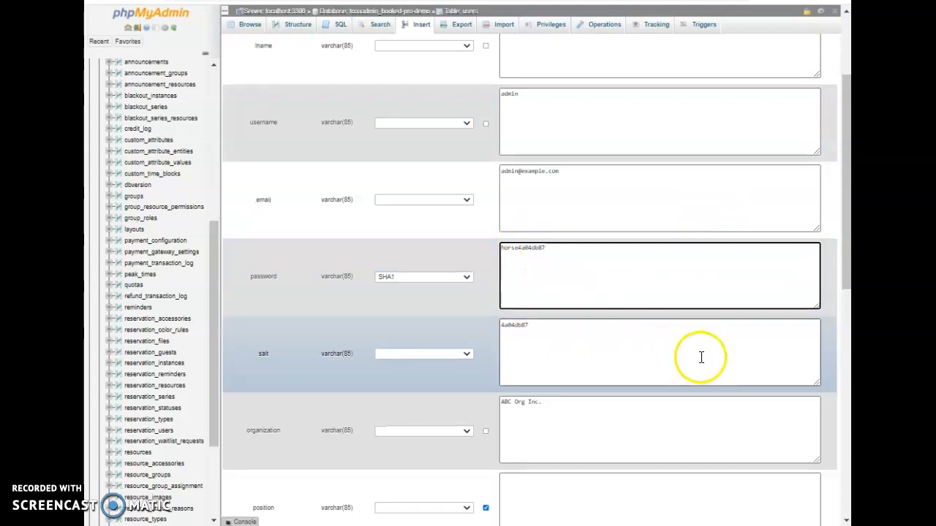
scroll("down", 3)
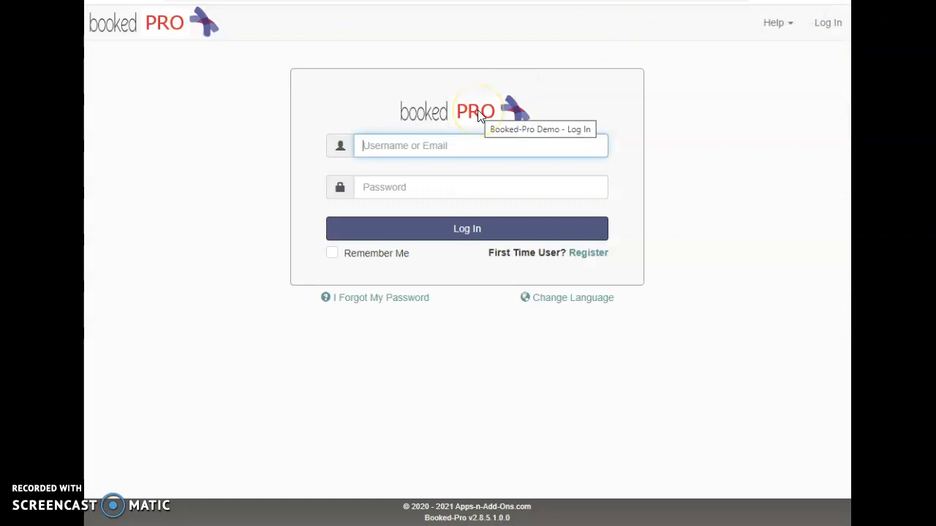
Step: Attempt admin login with 'password', then retry as admin after the rejection and sign in
type("admin")
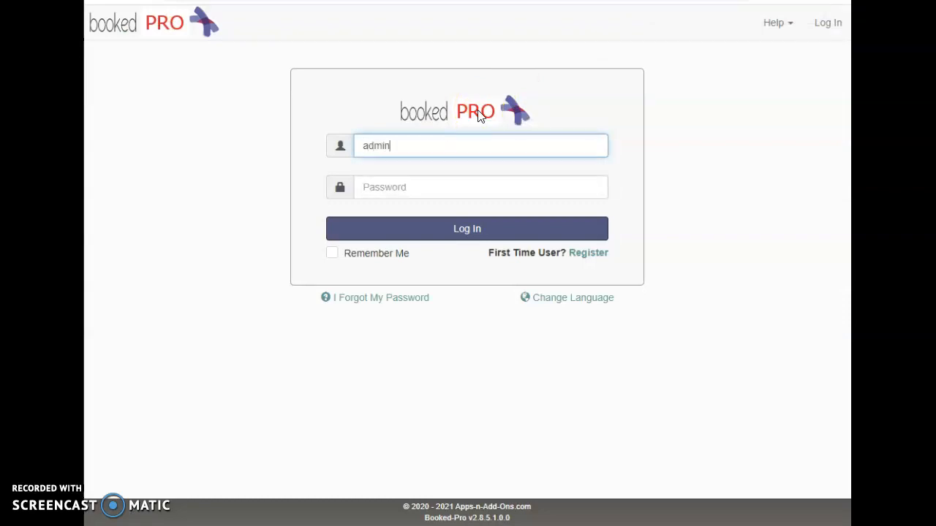
type("password")
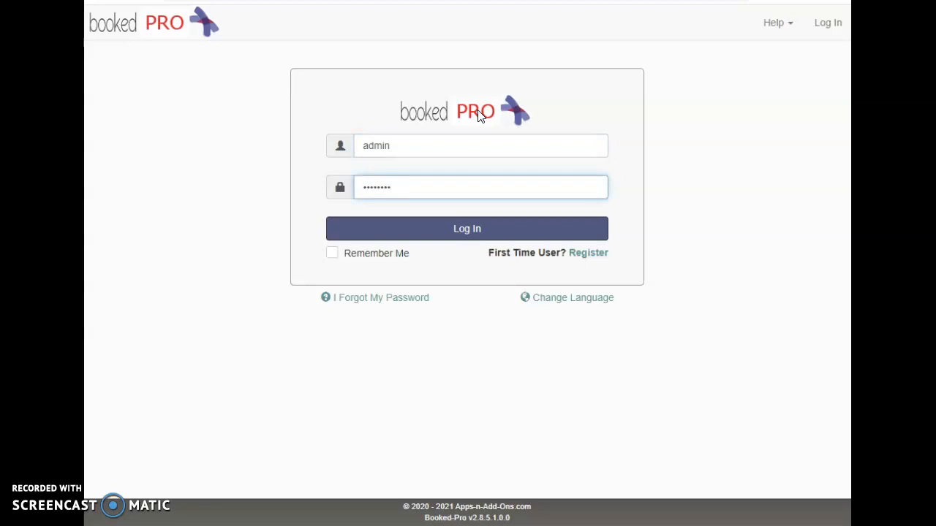
left_click(467, 228)
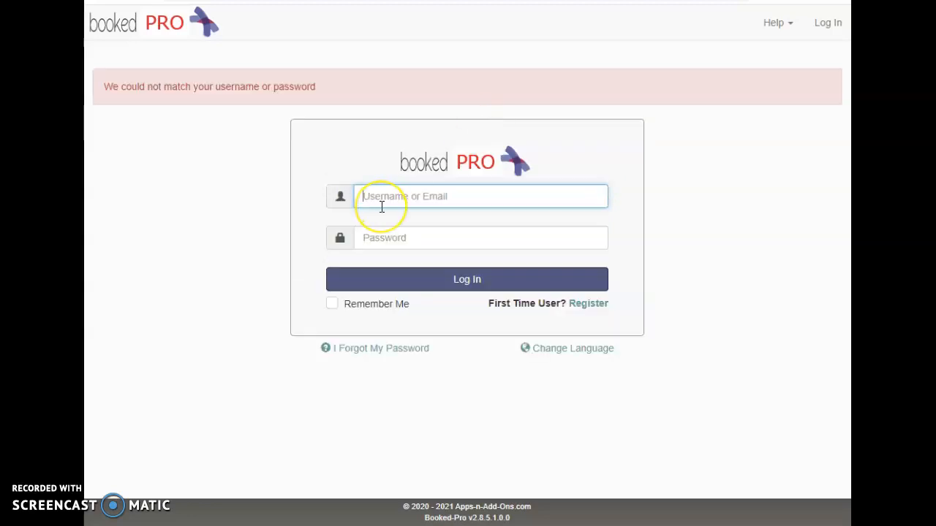
type("admin")
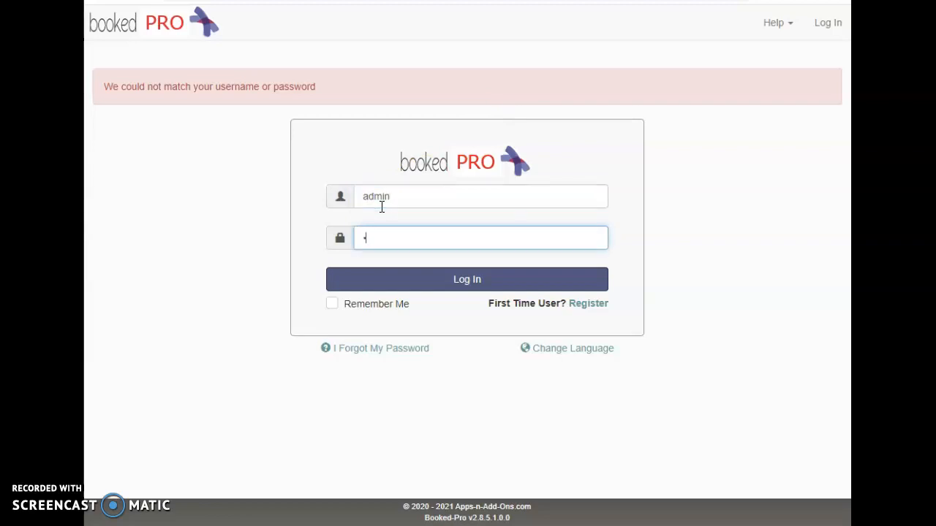
type("•••••")
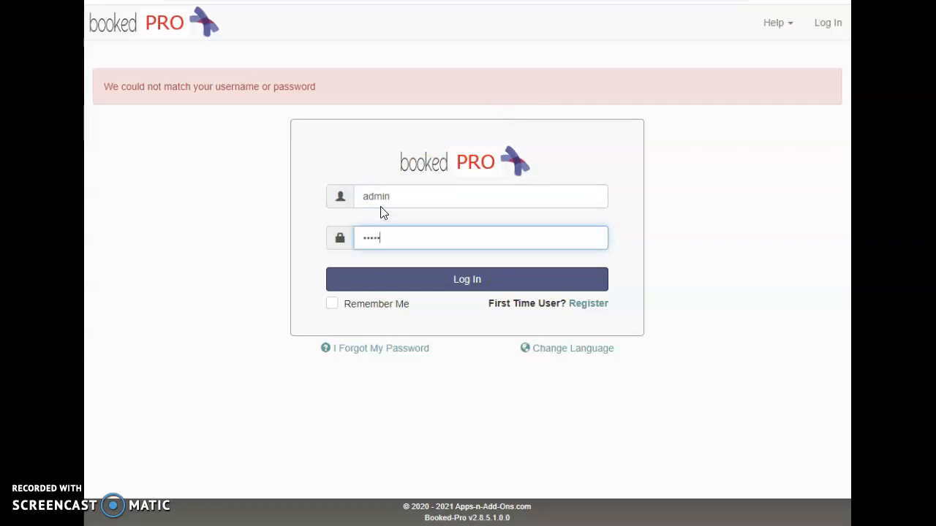
left_click(466, 279)
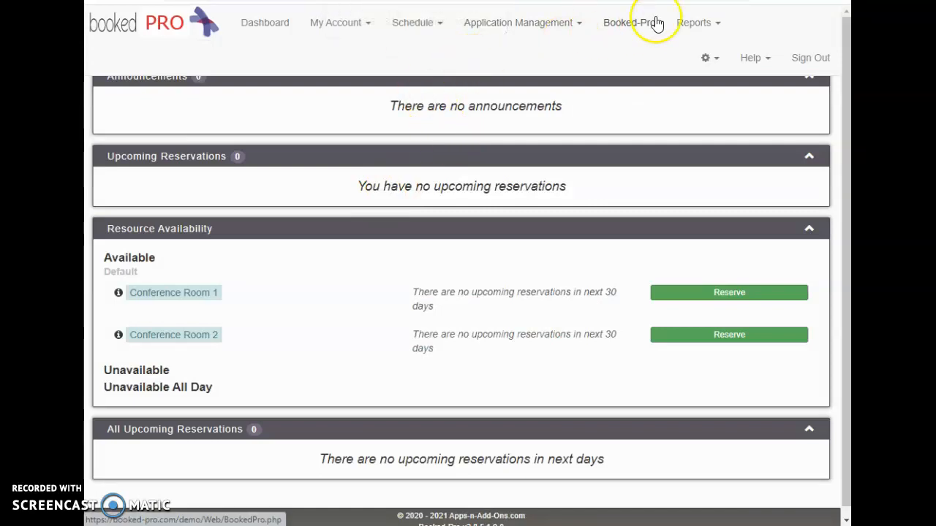
mouse_move(450, 161)
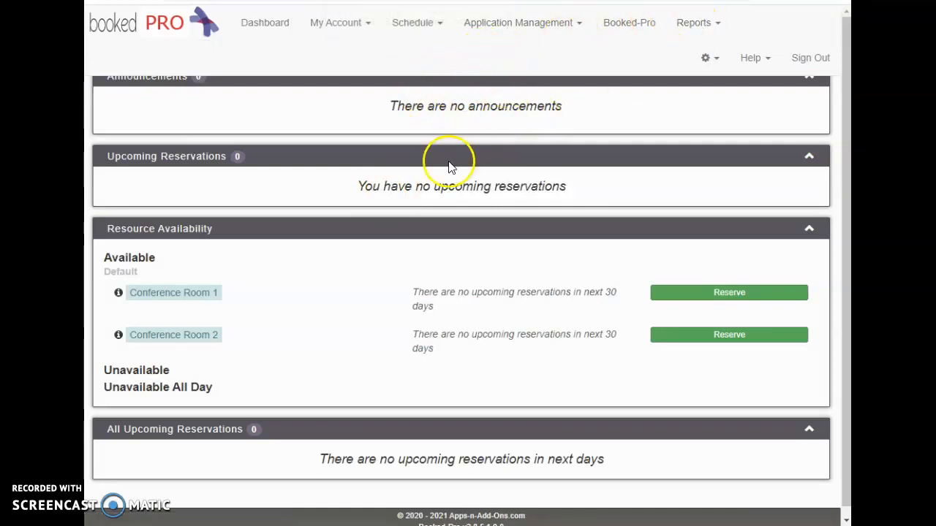
mouse_move(379, 95)
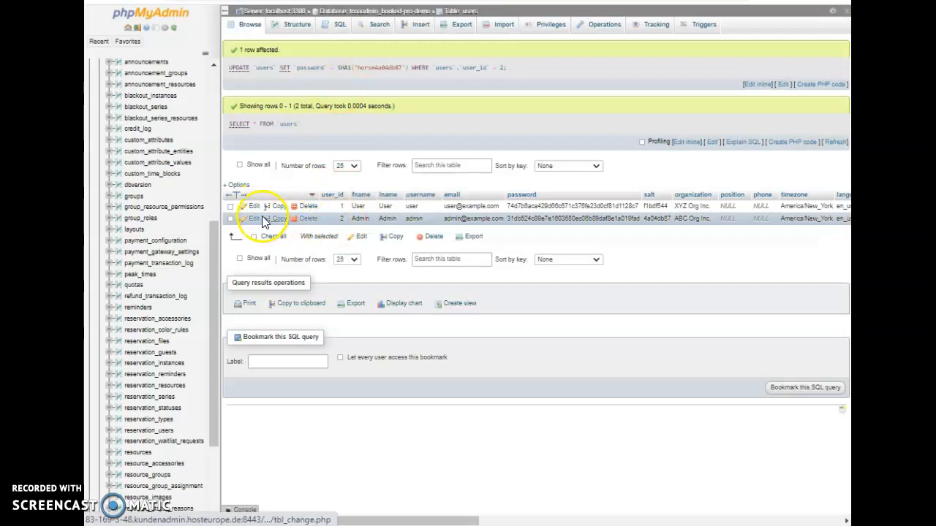
left_click(255, 219)
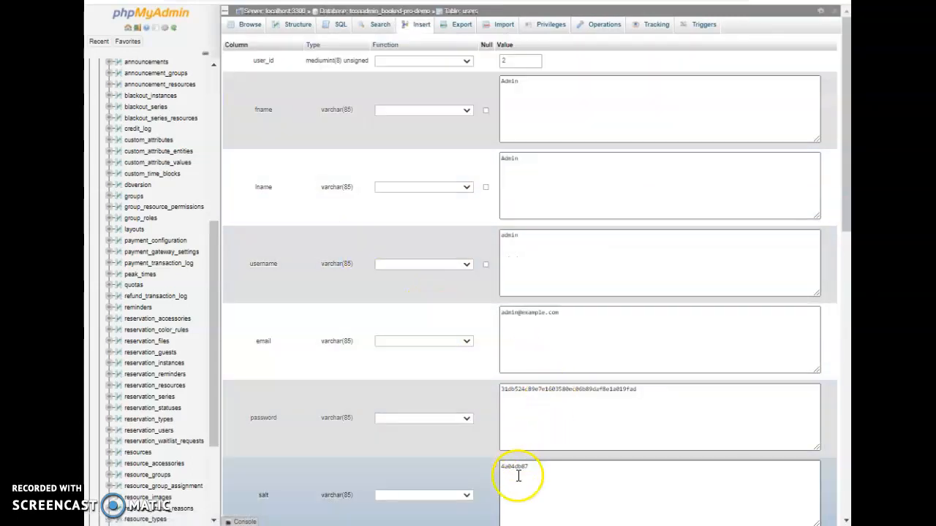
right_click(518, 476)
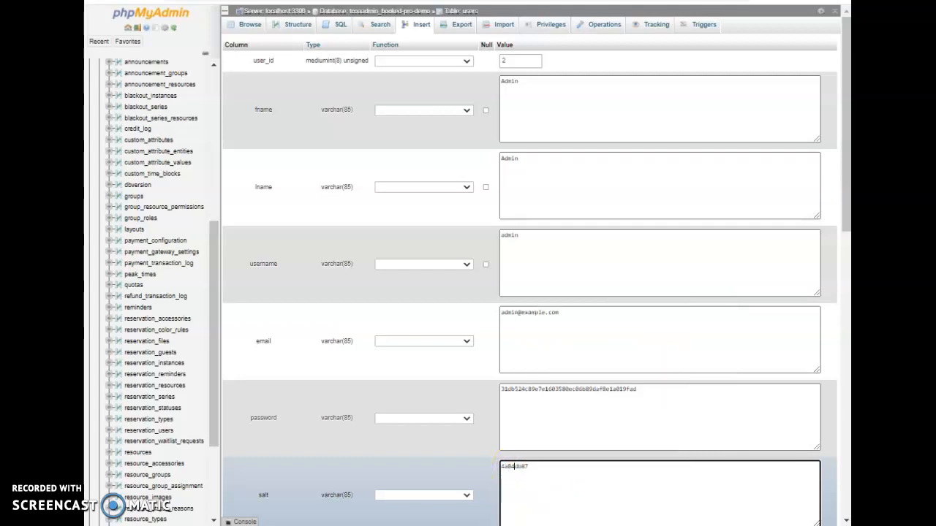
right_click(509, 468)
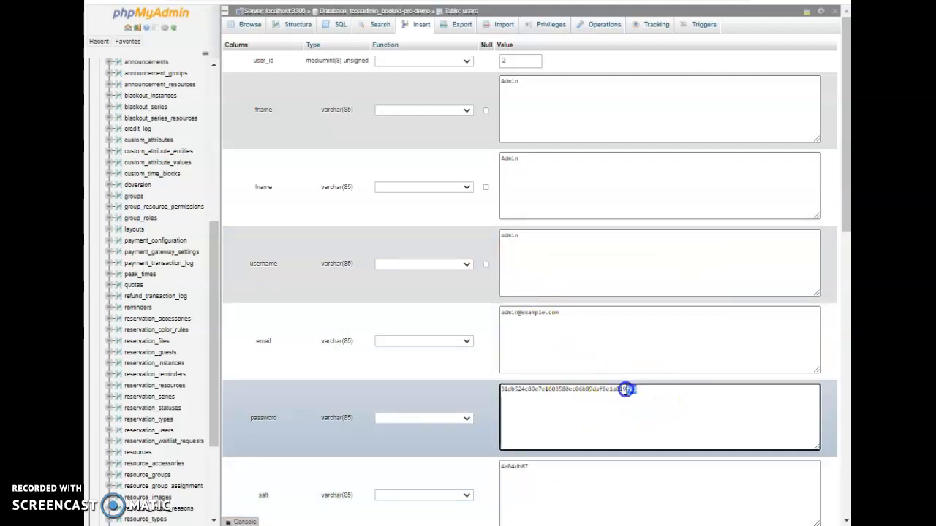
triple_click(567, 389)
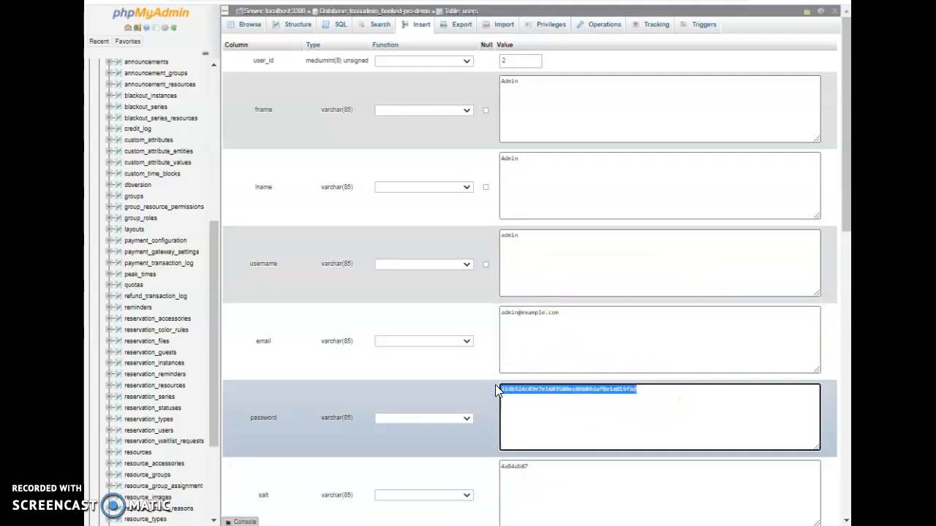
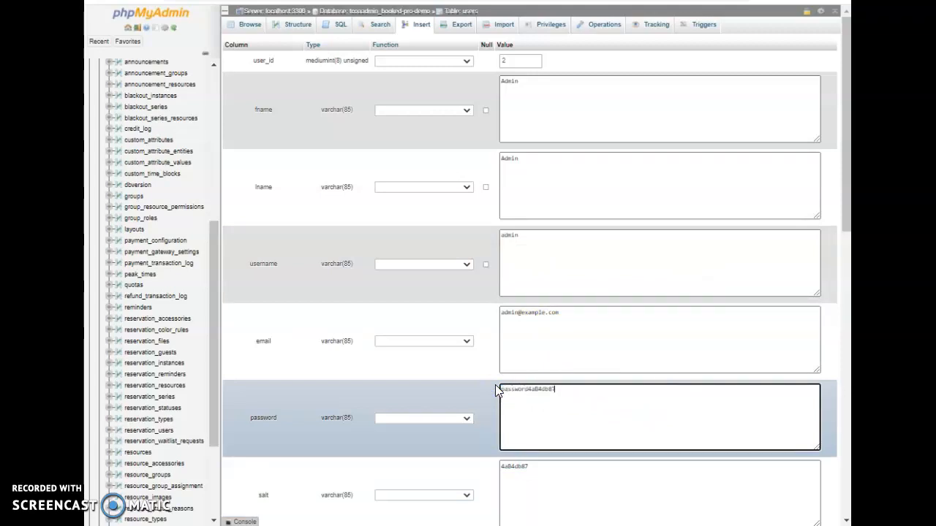
scroll("down", 3)
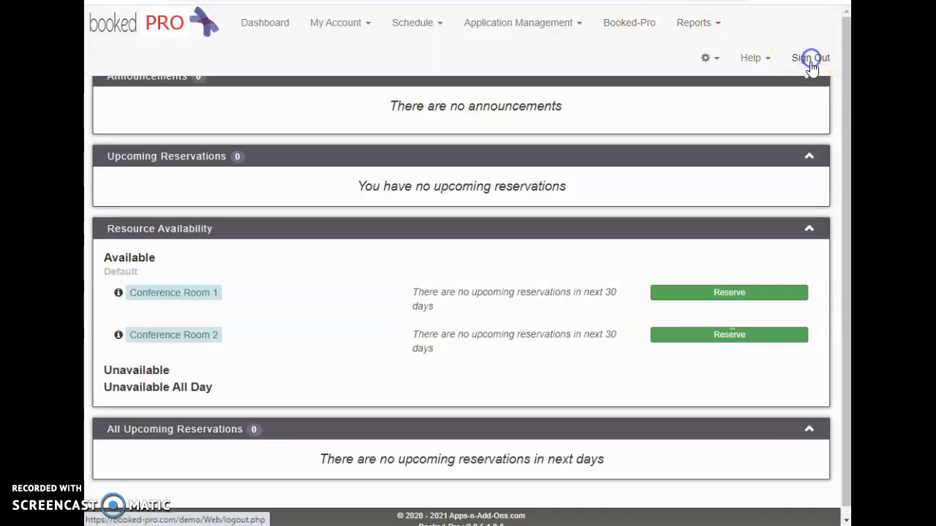
Step: Sign out of Booked Pro and submit a fresh admin login attempt
left_click(811, 59)
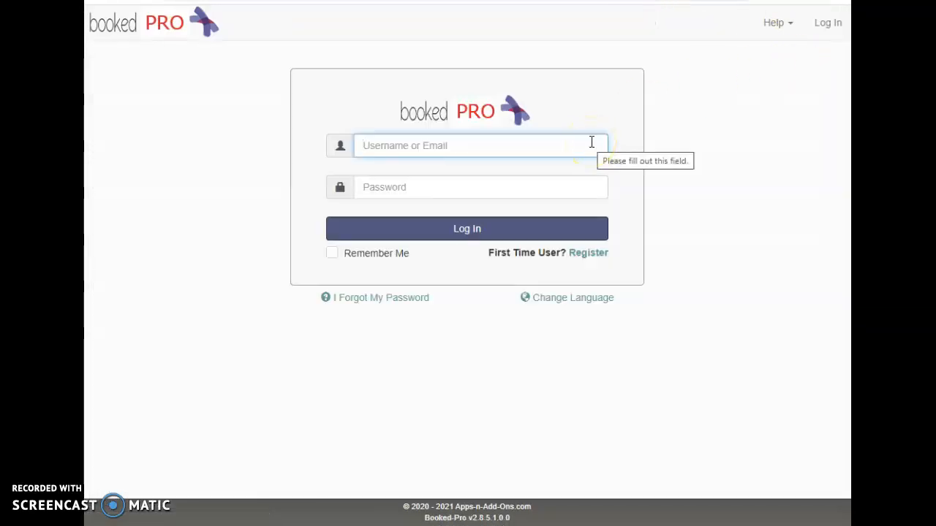
type("adm")
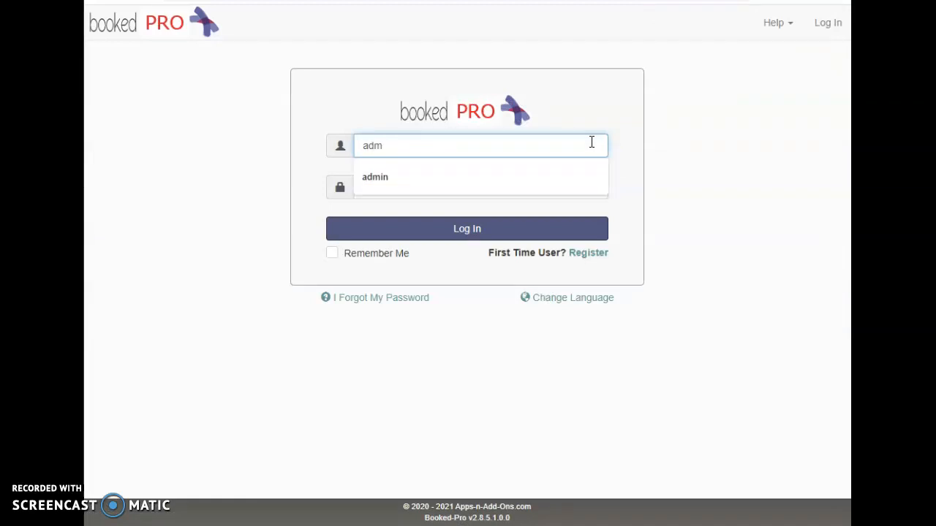
left_click(375, 177)
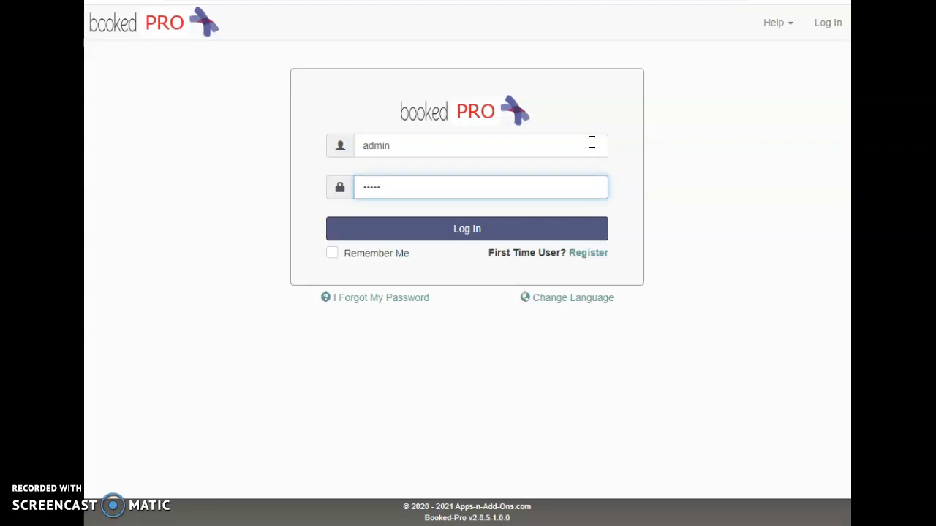
left_click(467, 228)
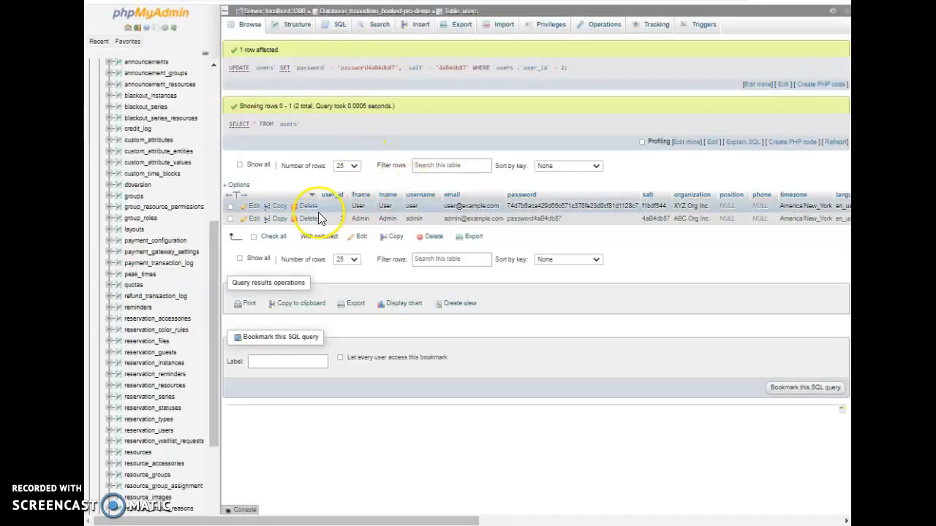
Step: Edit the admin row again and choose SHA1 as the password value's function
left_click(255, 219)
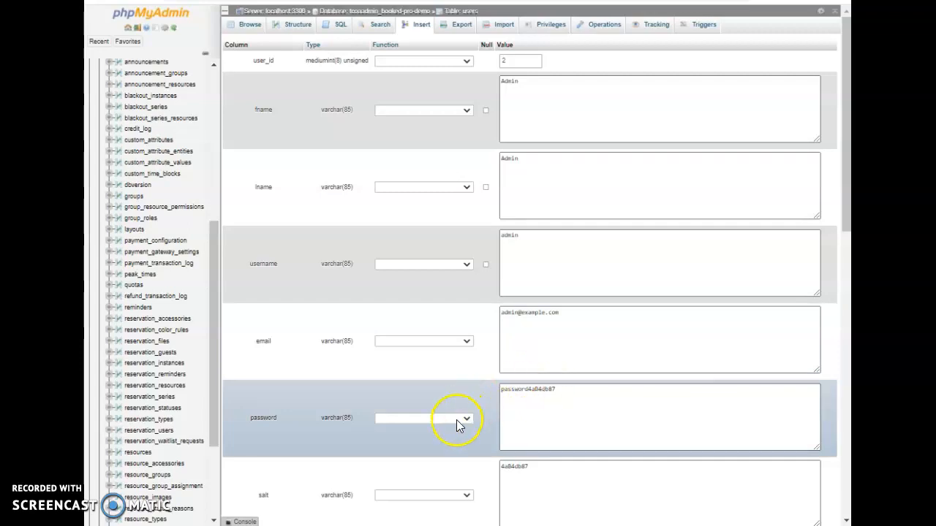
scroll("down", 3)
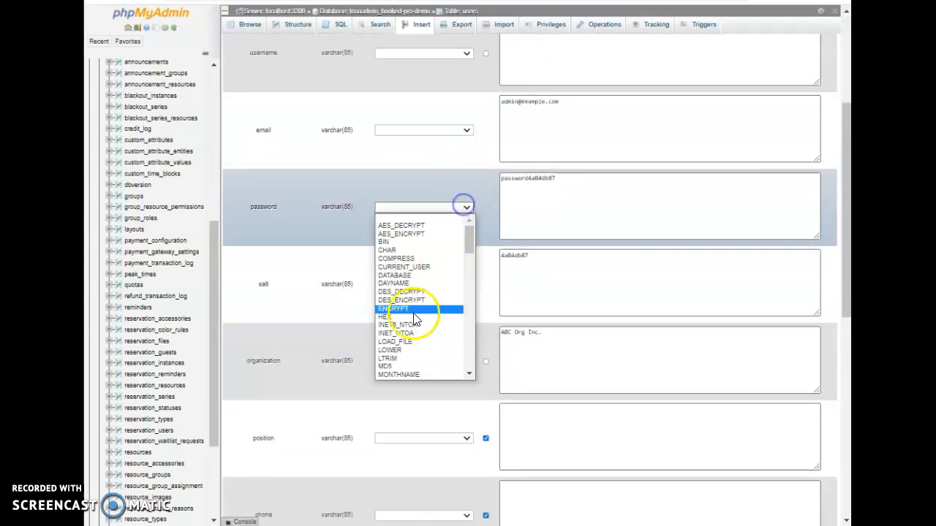
left_click(398, 307)
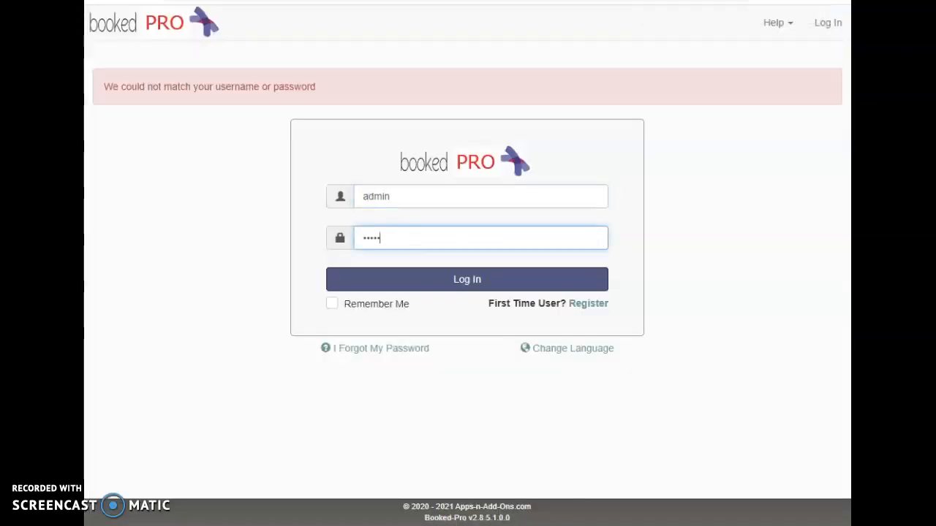
Step: Log in as admin with the new password and dismiss Chrome's 'Check your passwords' warning
left_click(467, 279)
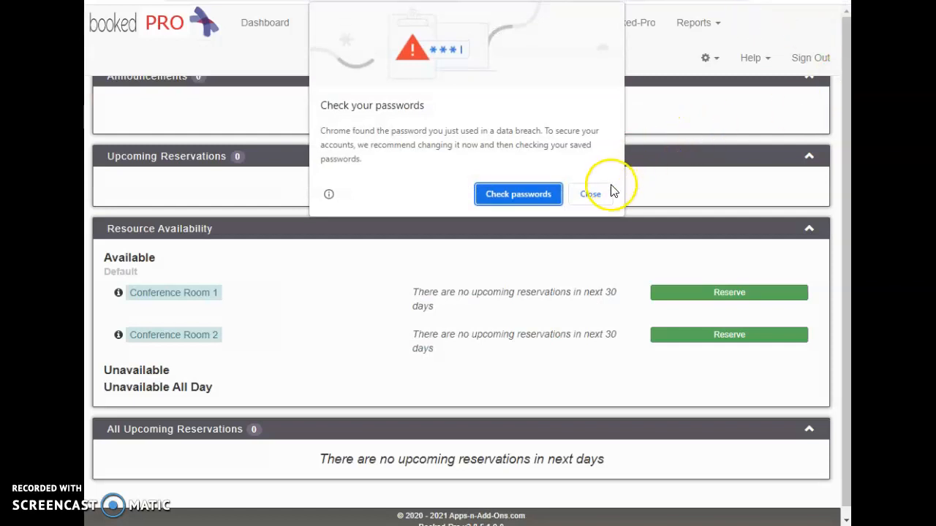
left_click(591, 193)
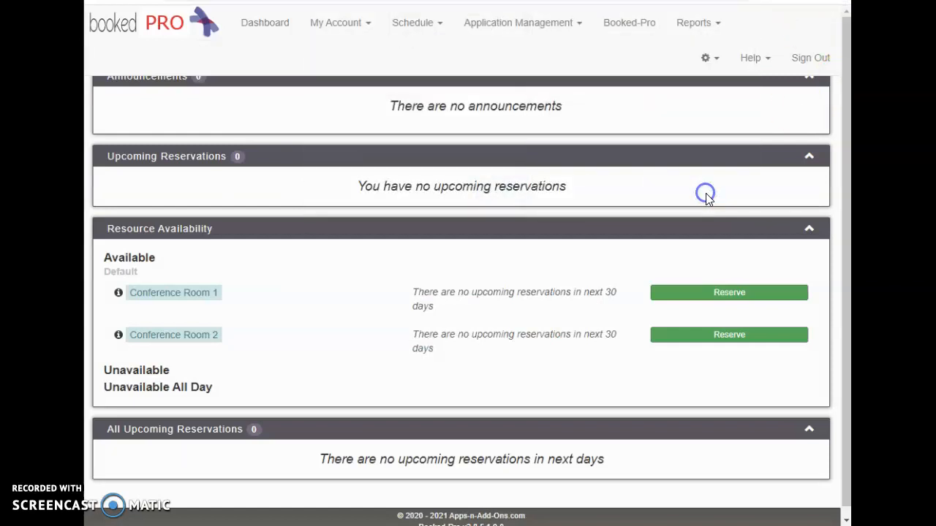